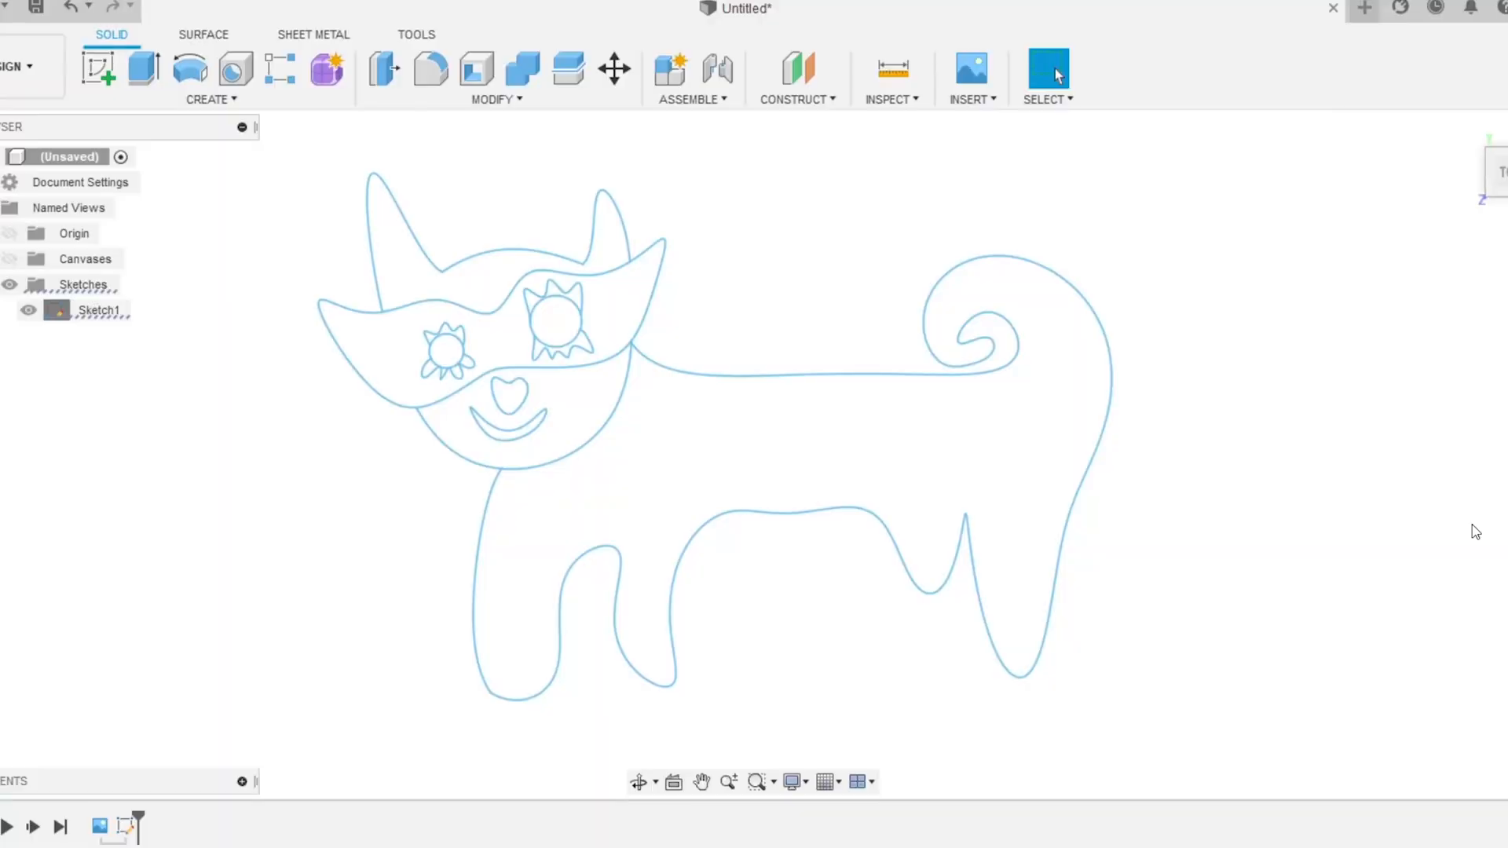
Select the sketch regions for Extrude, revealing only the two head profiles are closed
click(639, 781)
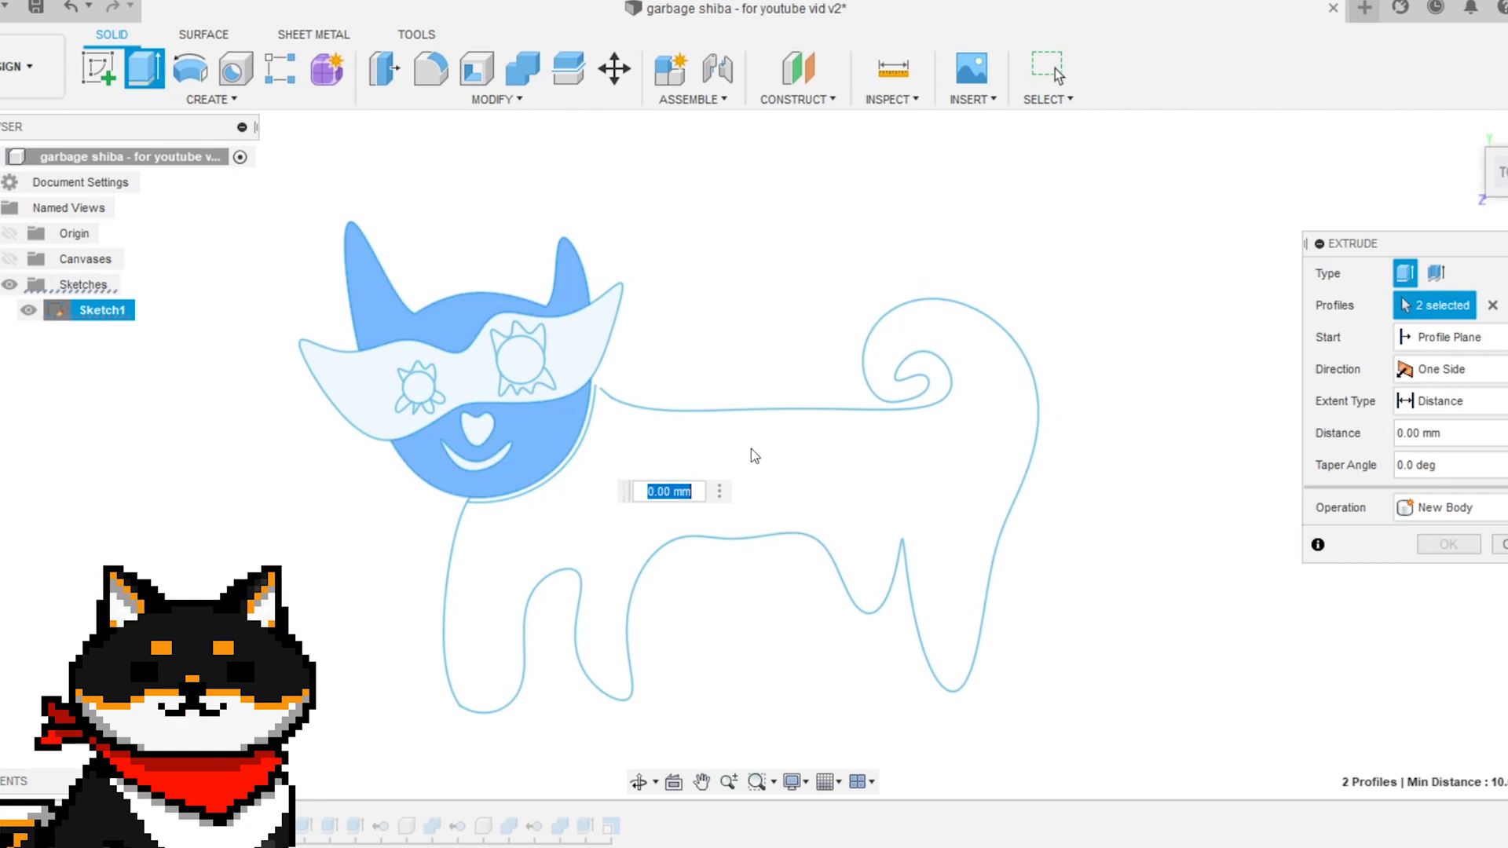
mouse_move(1344, 516)
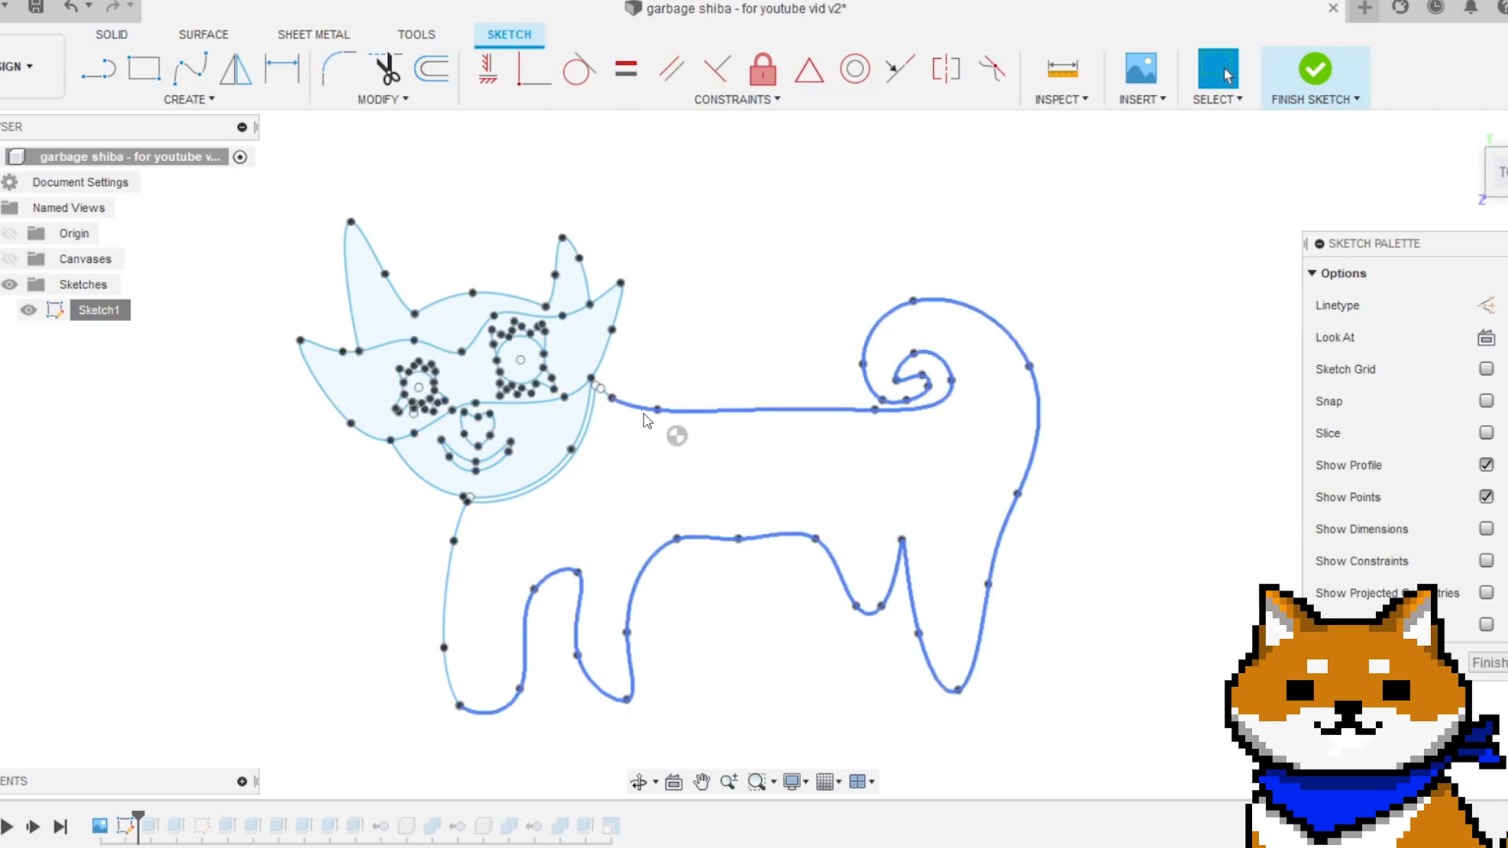
Join the loose back-curve endpoint to the head outline at the neck so the body closes
scroll(up, 3)
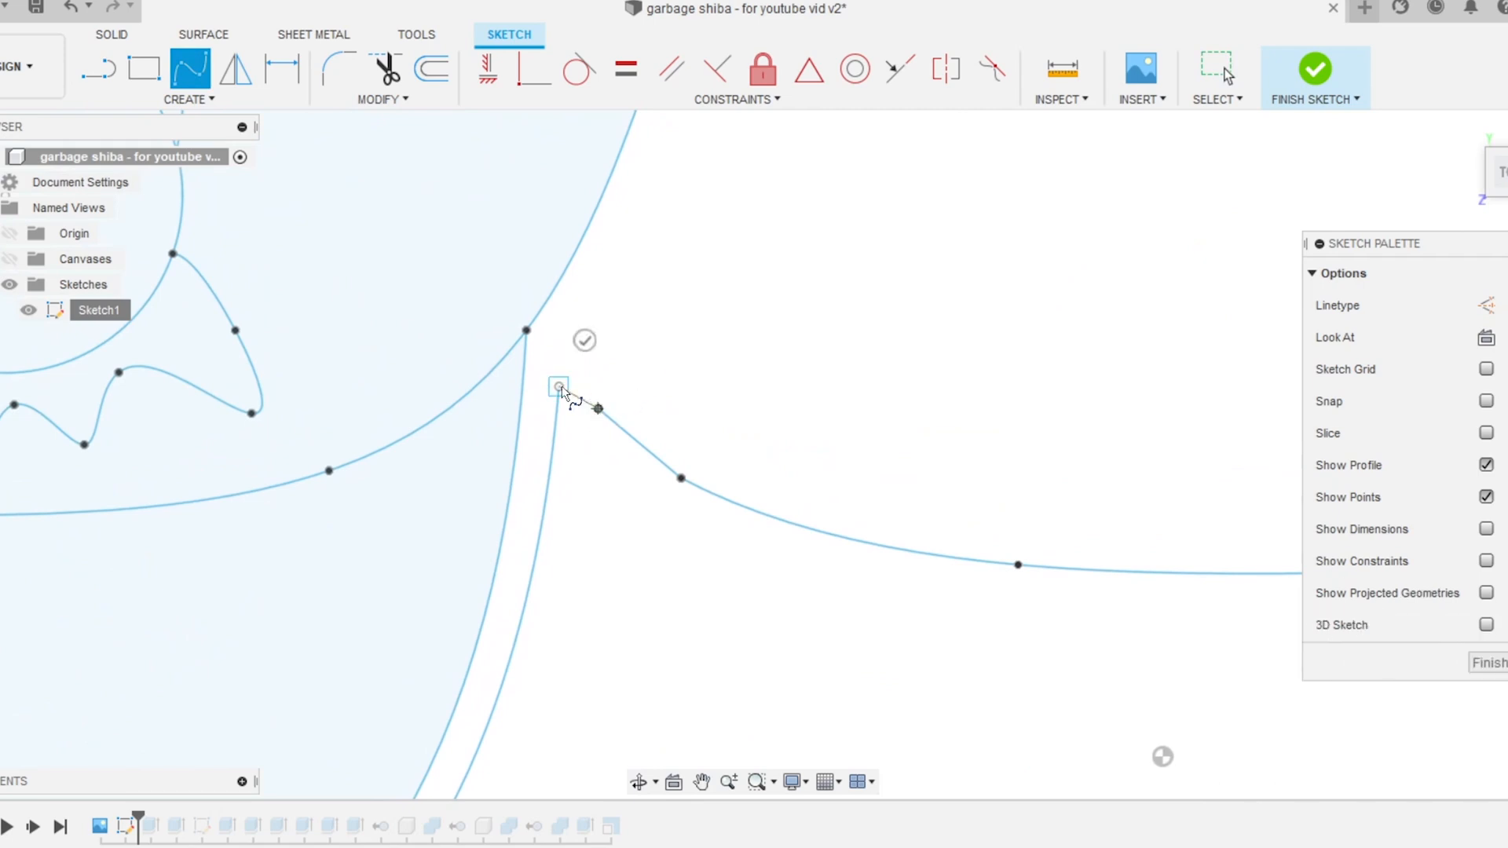
click(1314, 69)
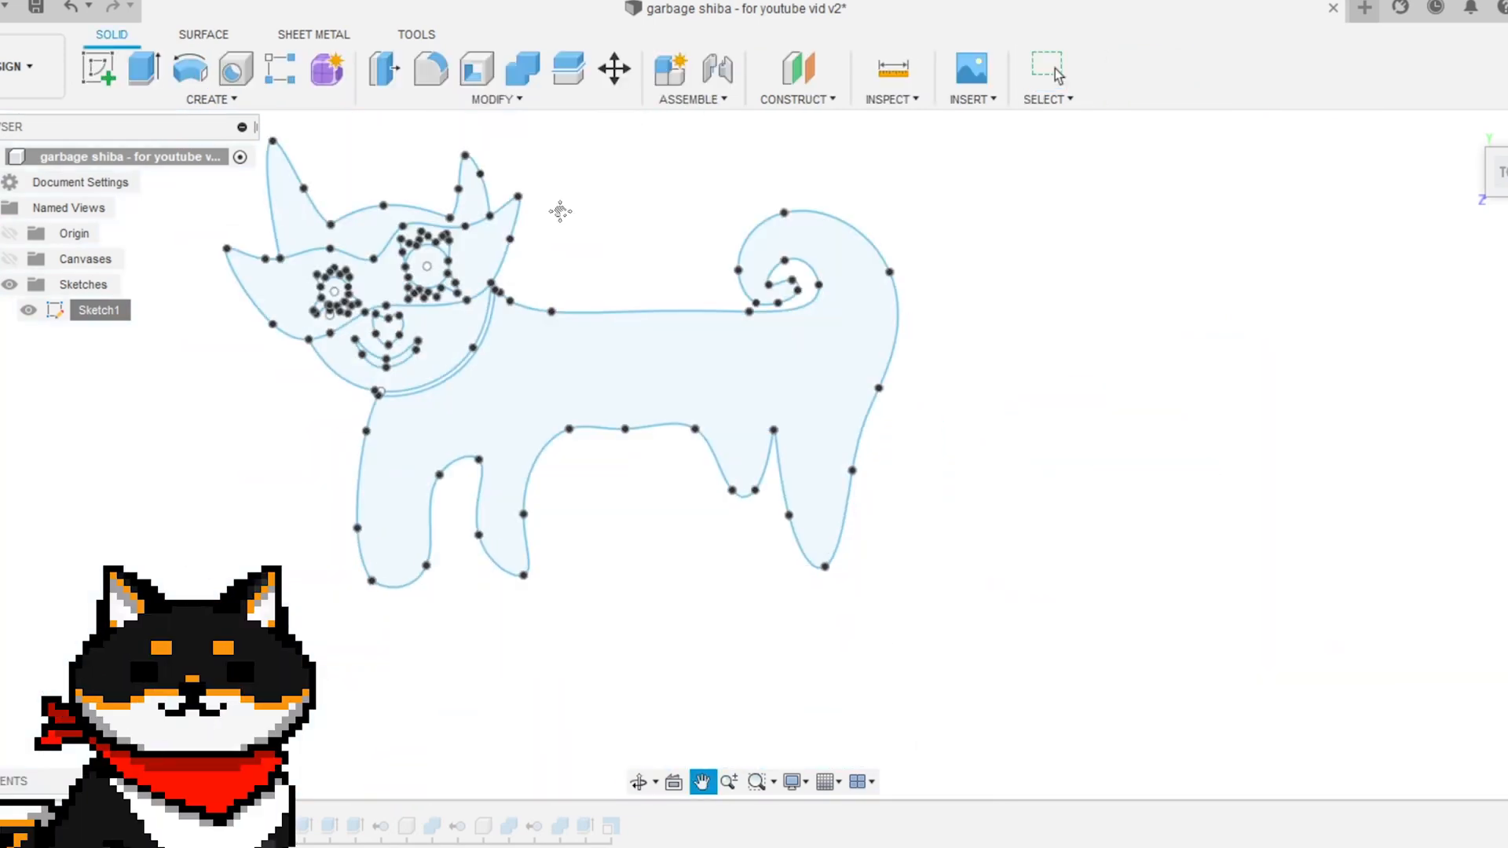